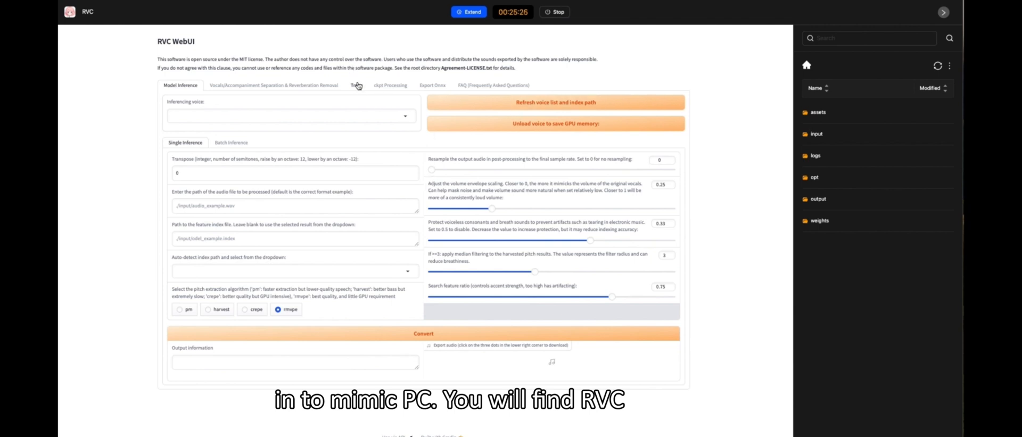
Step: Switch to the Train section and clear the default experiment name
click(356, 85)
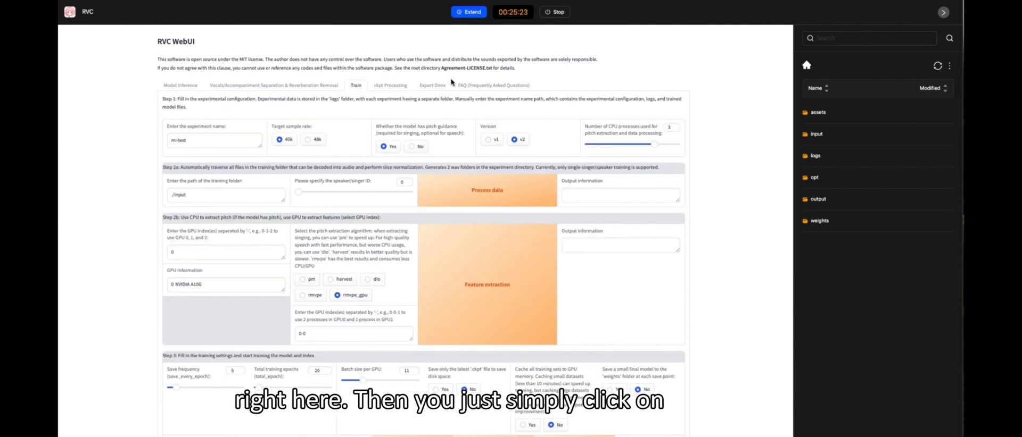
click(214, 141)
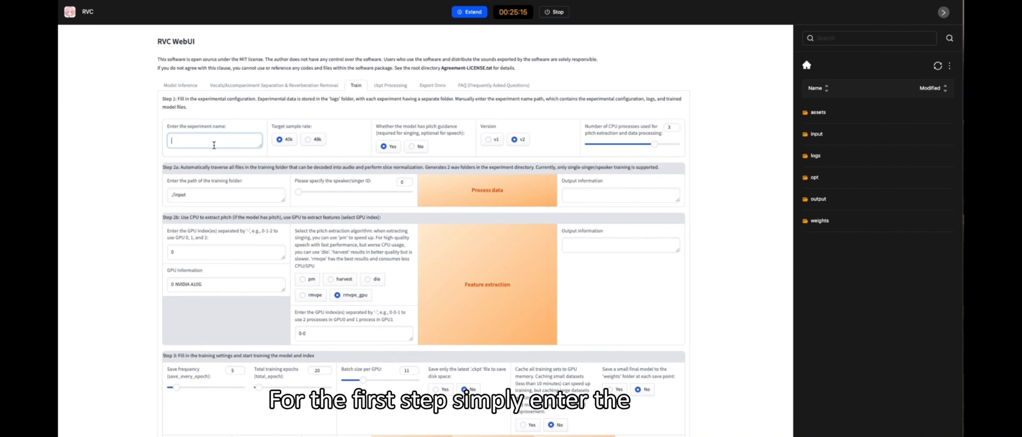
Step: Enter 'today-test' as the experiment name and browse into the opt folder
text(today-test)
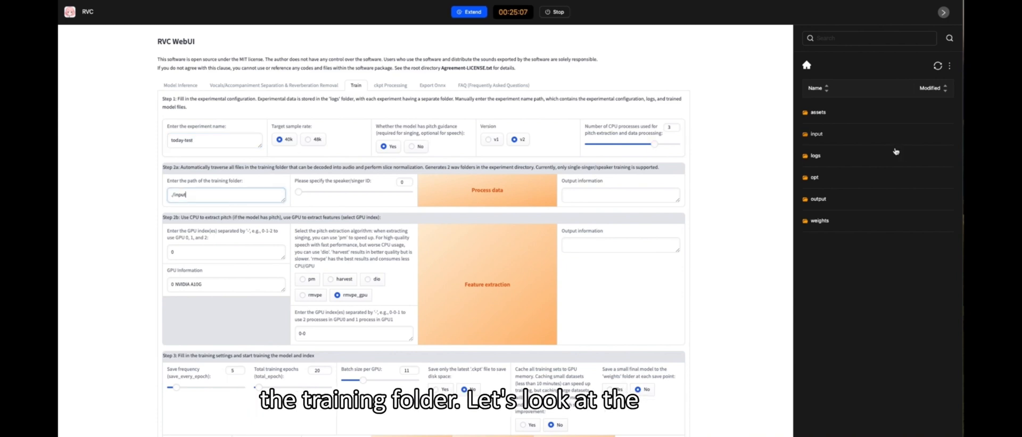
click(813, 178)
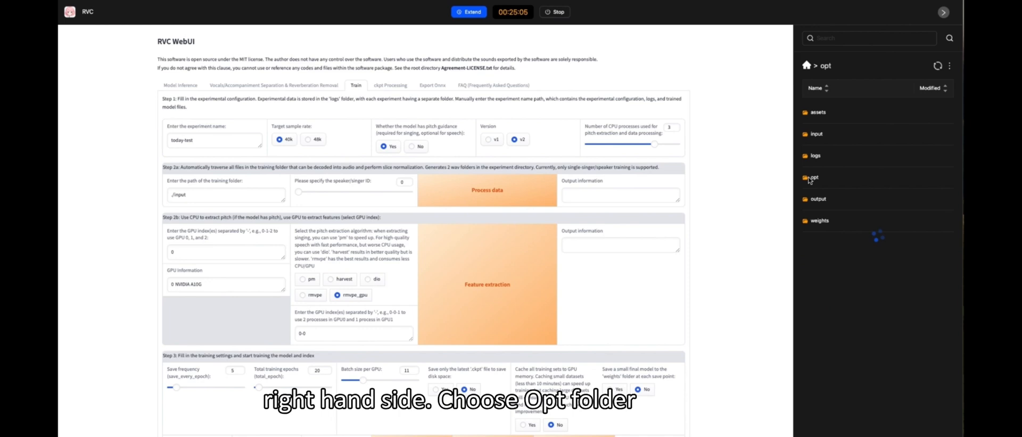
click(813, 177)
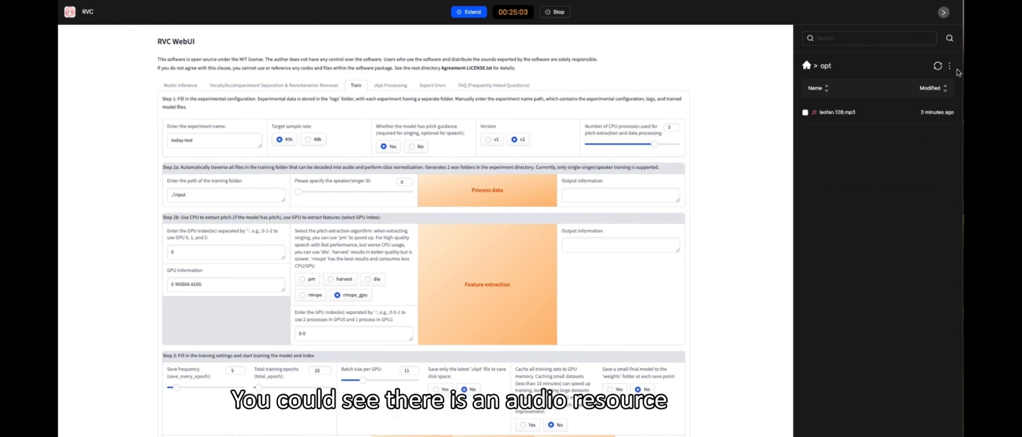
Step: Dismiss the upload window and enter ./opt as the training folder path
click(951, 65)
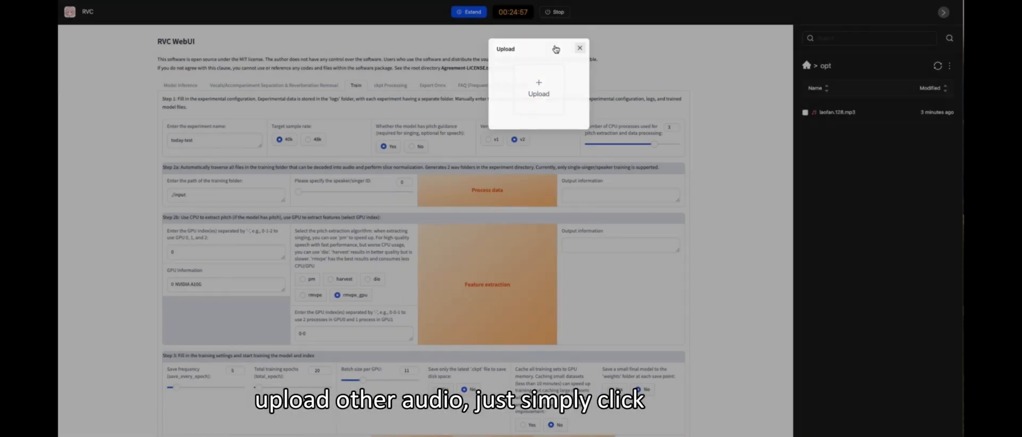
click(580, 48)
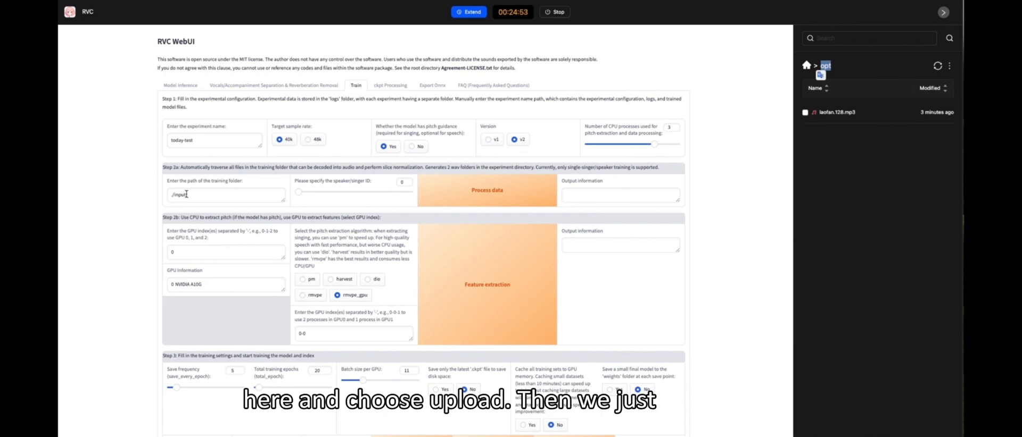
text(./opt)
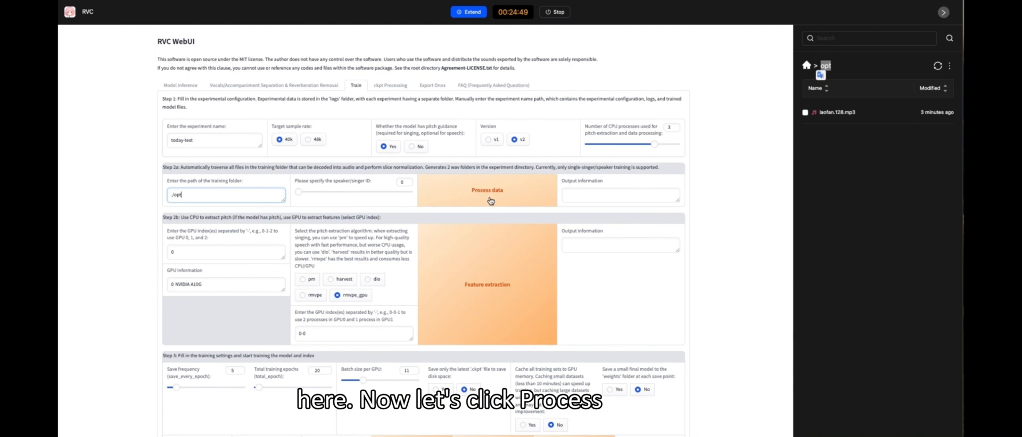
Step: Run Process data on ./opt until the log shows 'Success end preprocess'
click(490, 196)
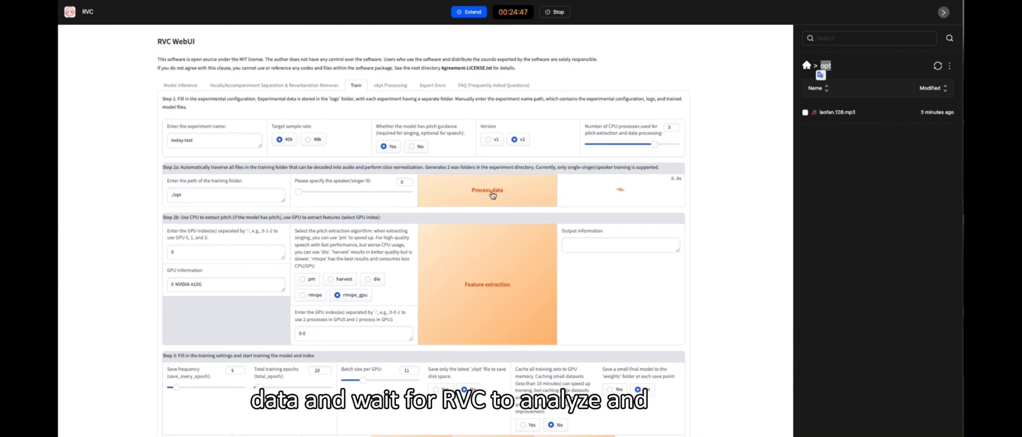
click(487, 193)
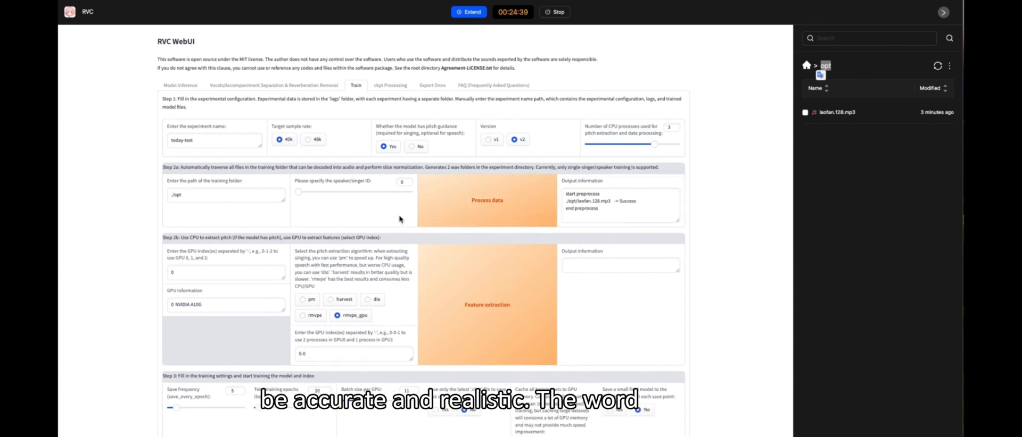
Step: Scroll down to the feature extraction and model training controls
scroll(down, 3)
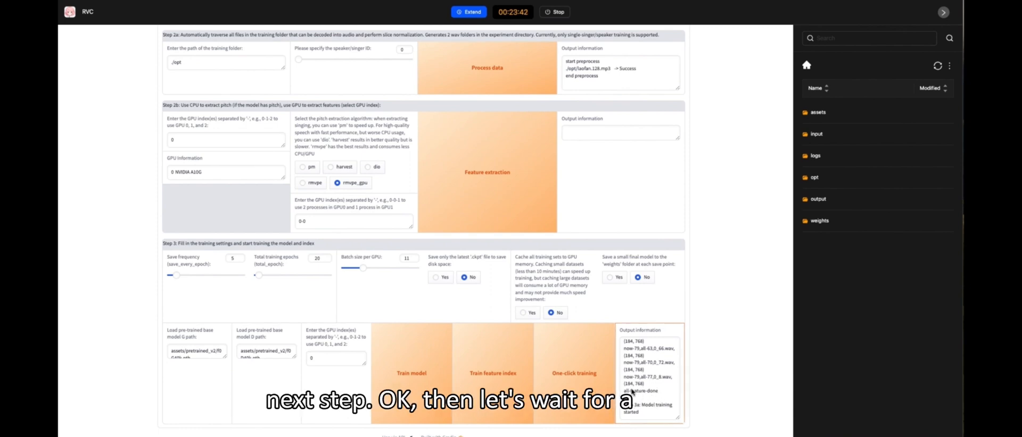
mouse_move(586, 238)
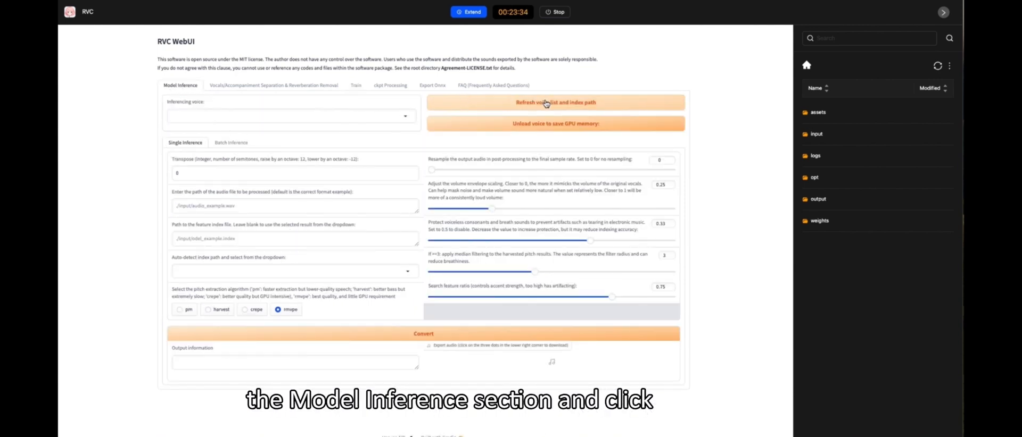
Step: Refresh the voice list and select today-test.pth as the inferencing voice
click(564, 105)
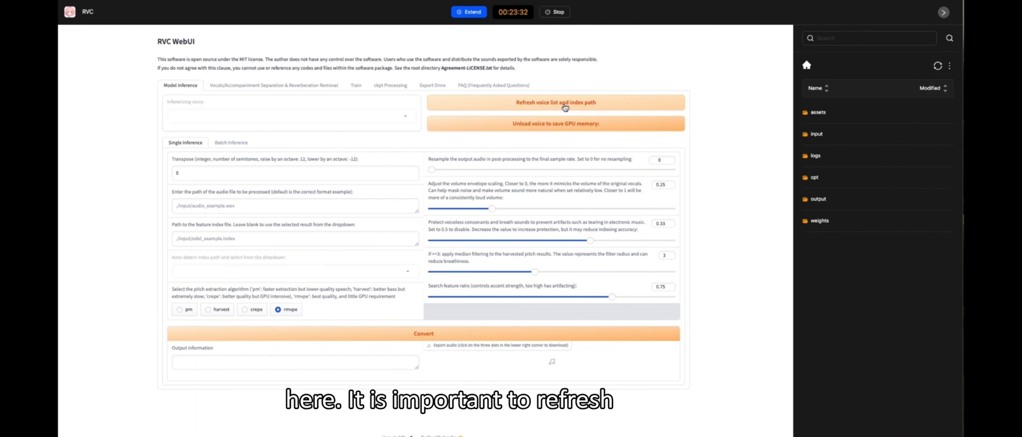
click(291, 115)
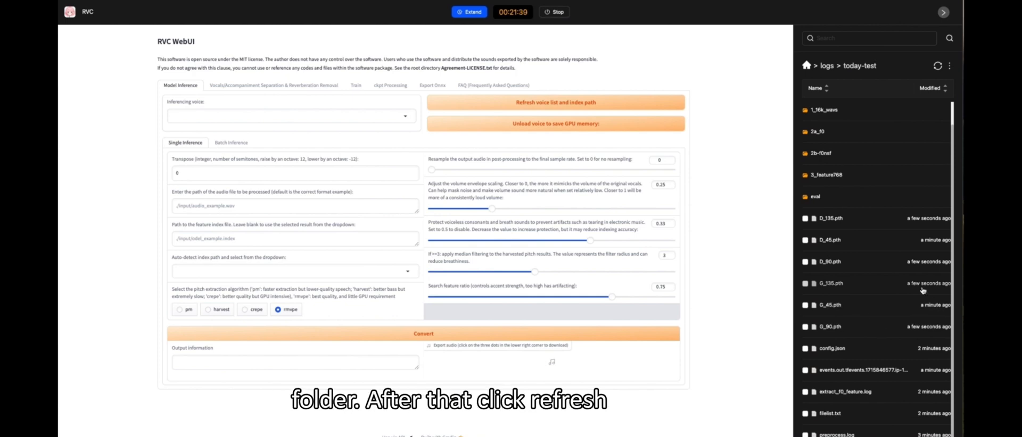
click(584, 105)
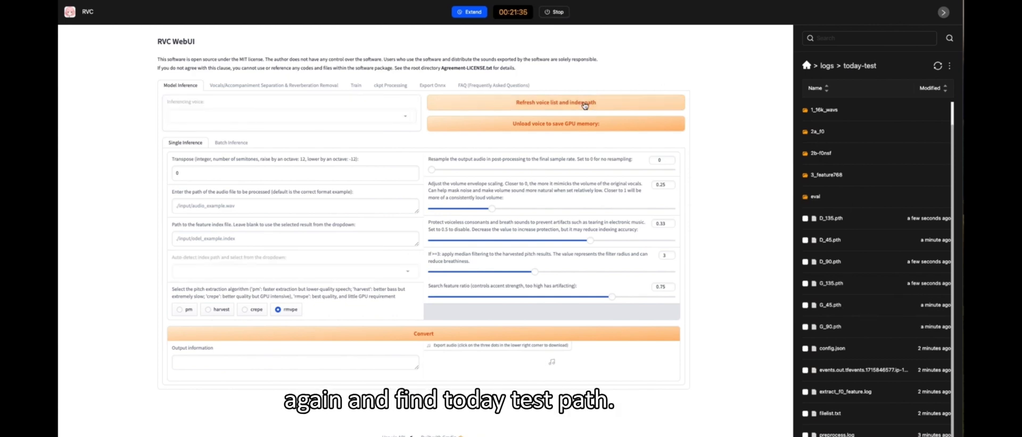
click(291, 116)
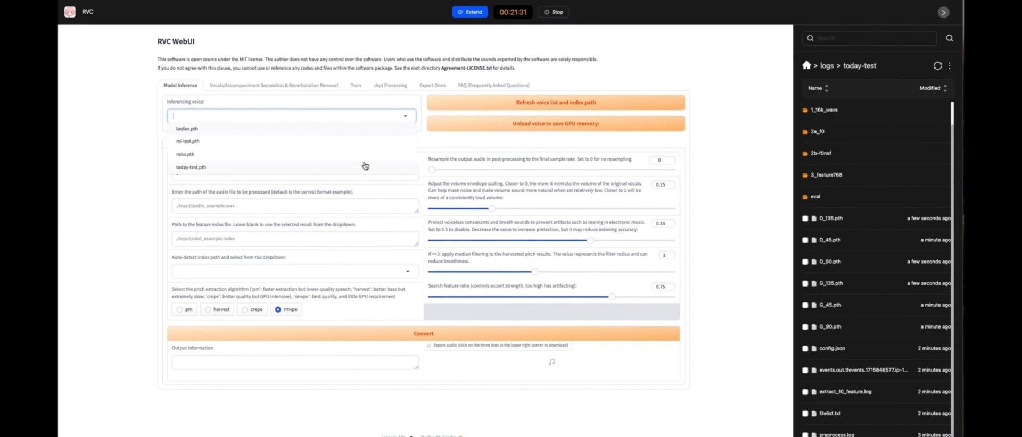
click(192, 167)
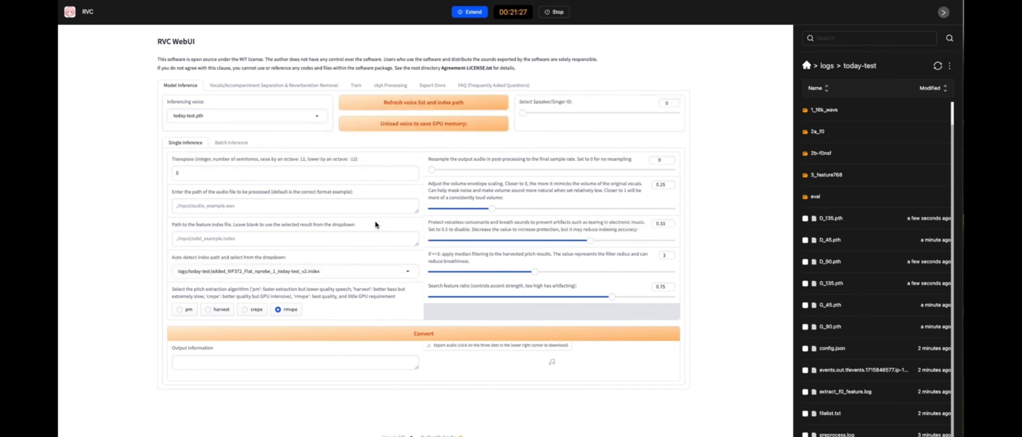
Step: Set transpose to 12 and the input audio path to ./input/G.E.M.128.mp3
click(304, 173)
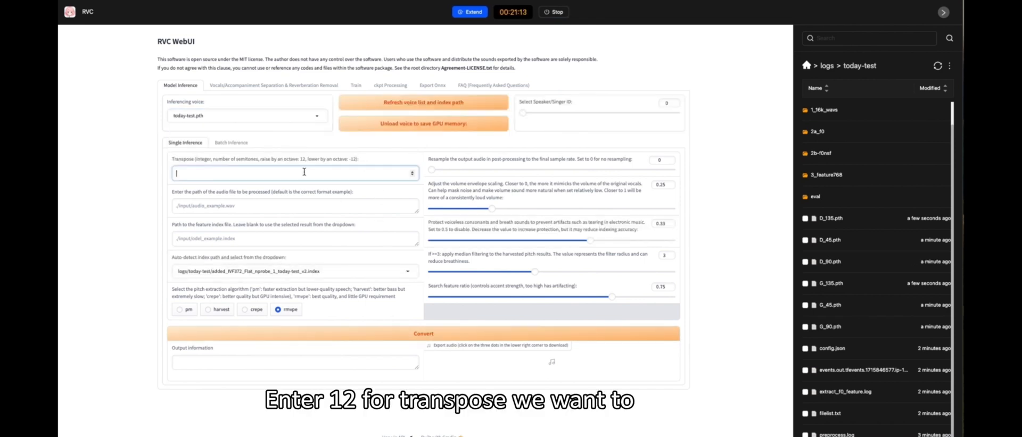
text(12)
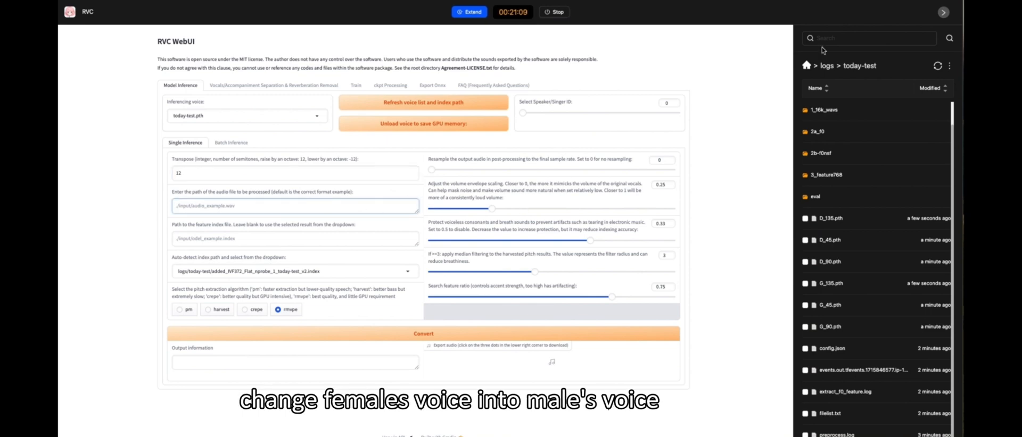
click(806, 66)
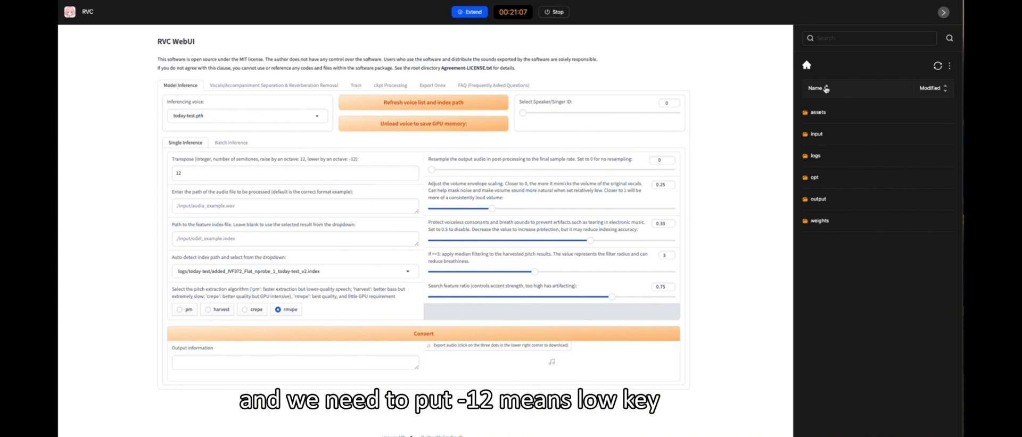
click(816, 134)
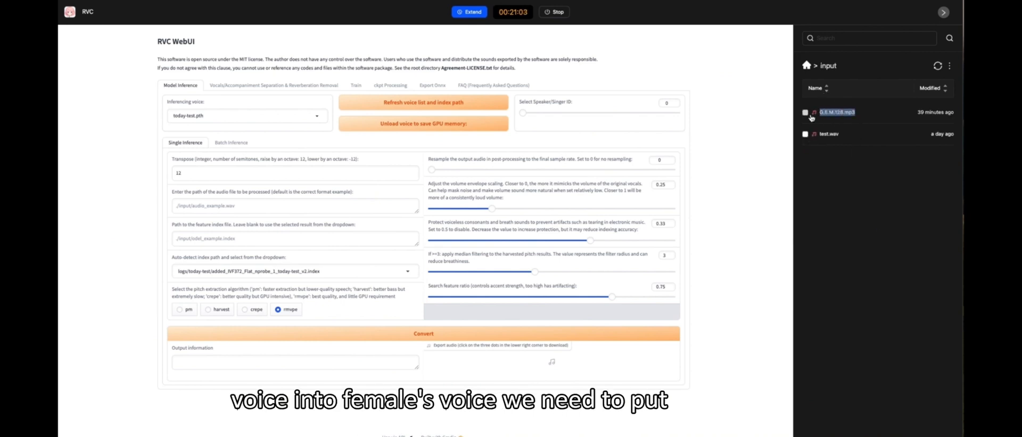
click(267, 206)
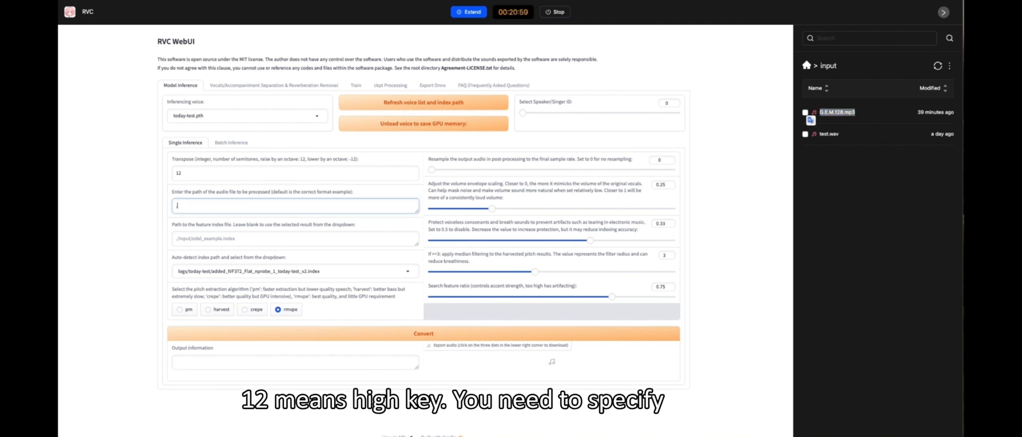
text(./input/G.E.M.128.mp3)
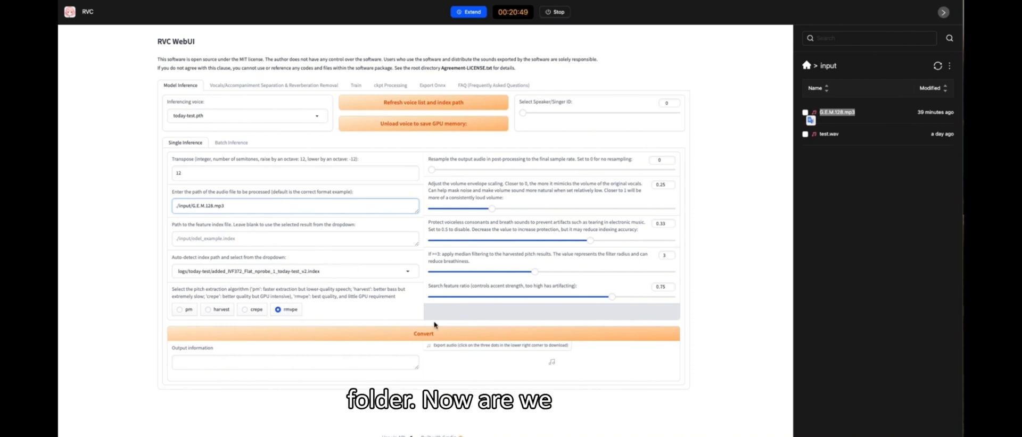
Step: Run Convert and wait for 'Success' and the converted audio player to appear
click(423, 334)
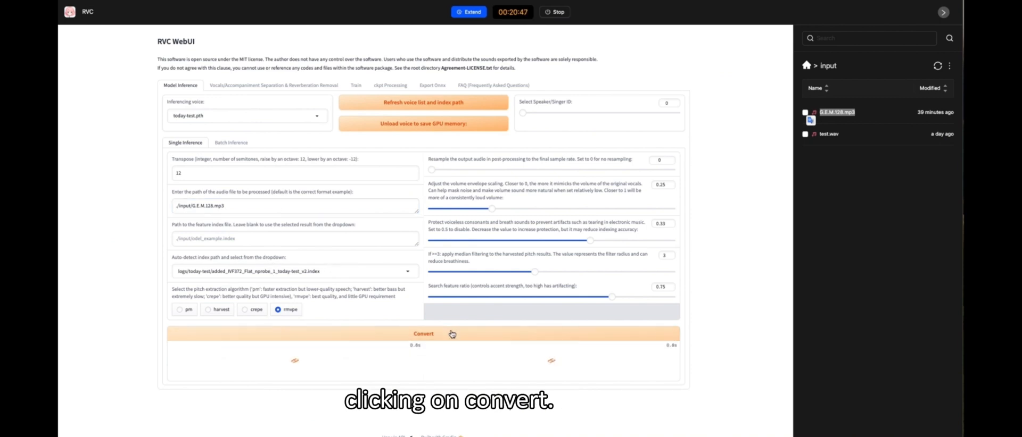
click(423, 333)
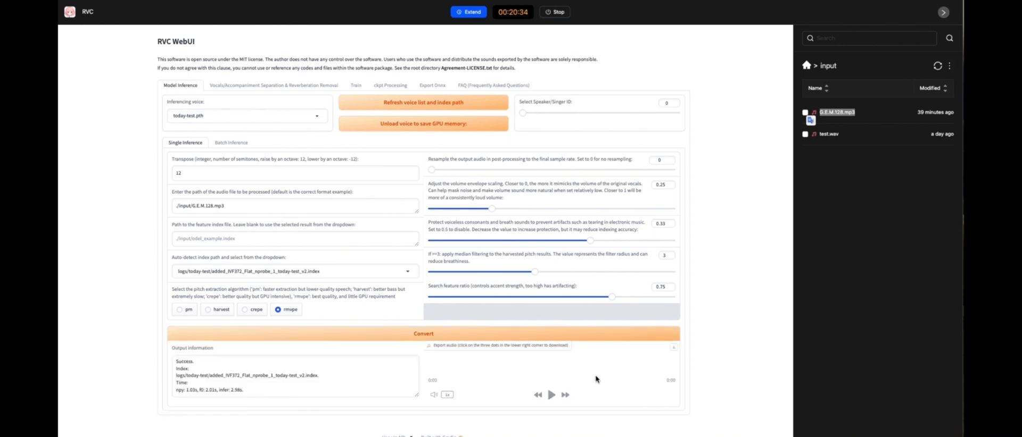
mouse_move(552, 396)
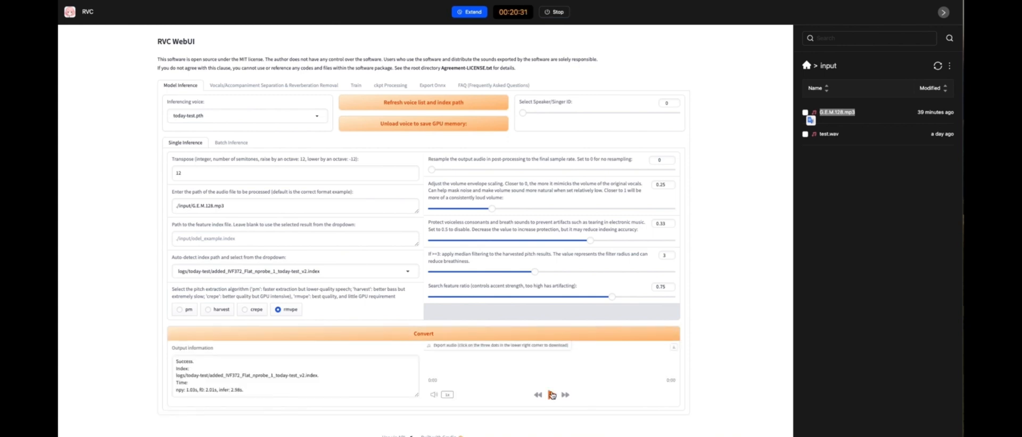